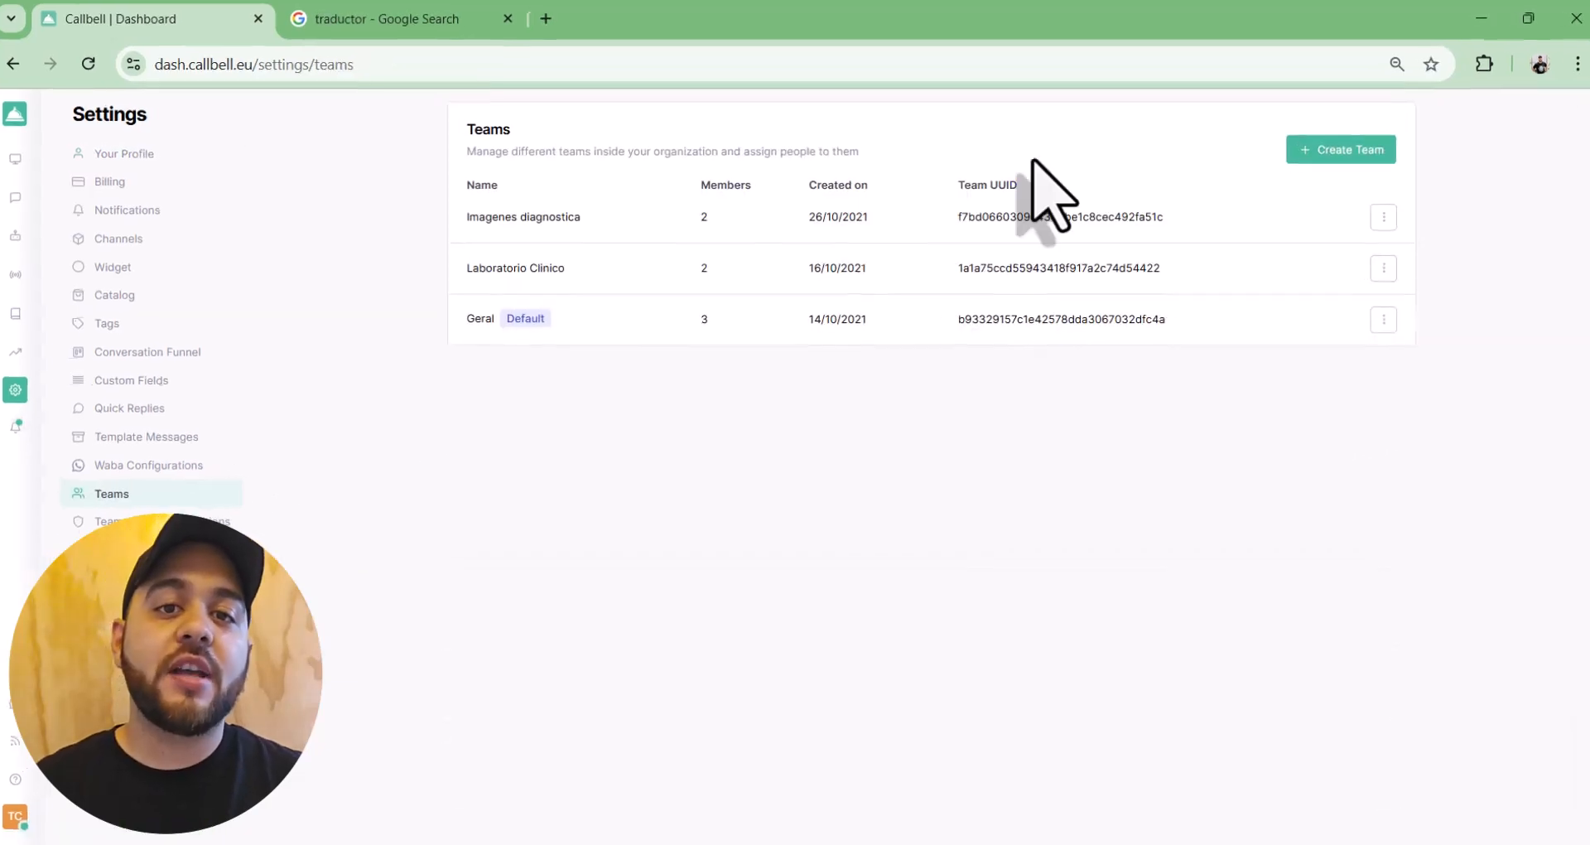
pyautogui.click(1341, 149)
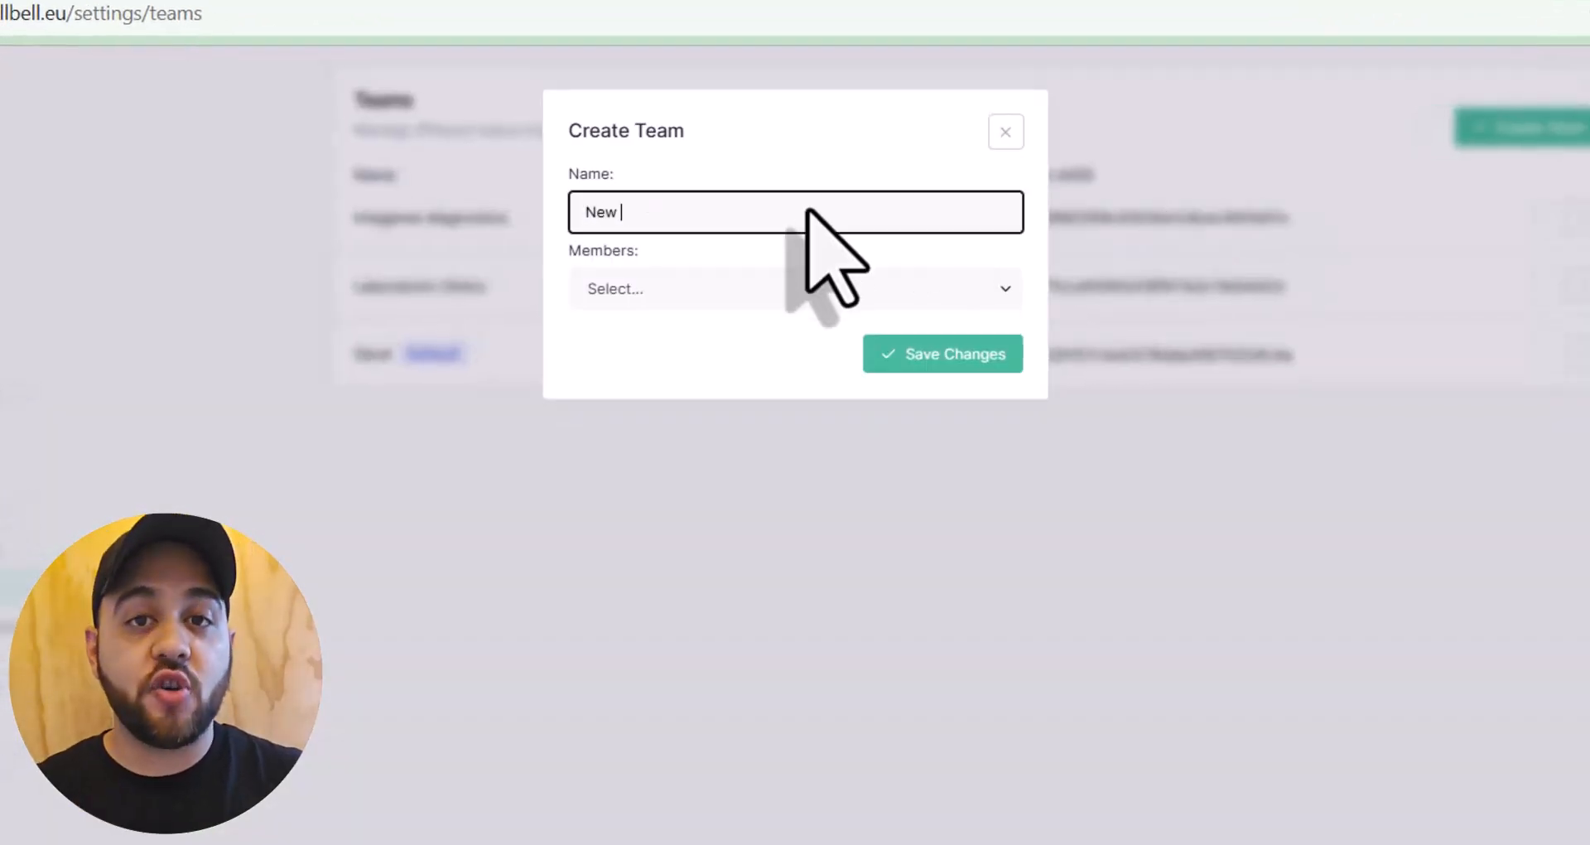
pyautogui.click(796, 288)
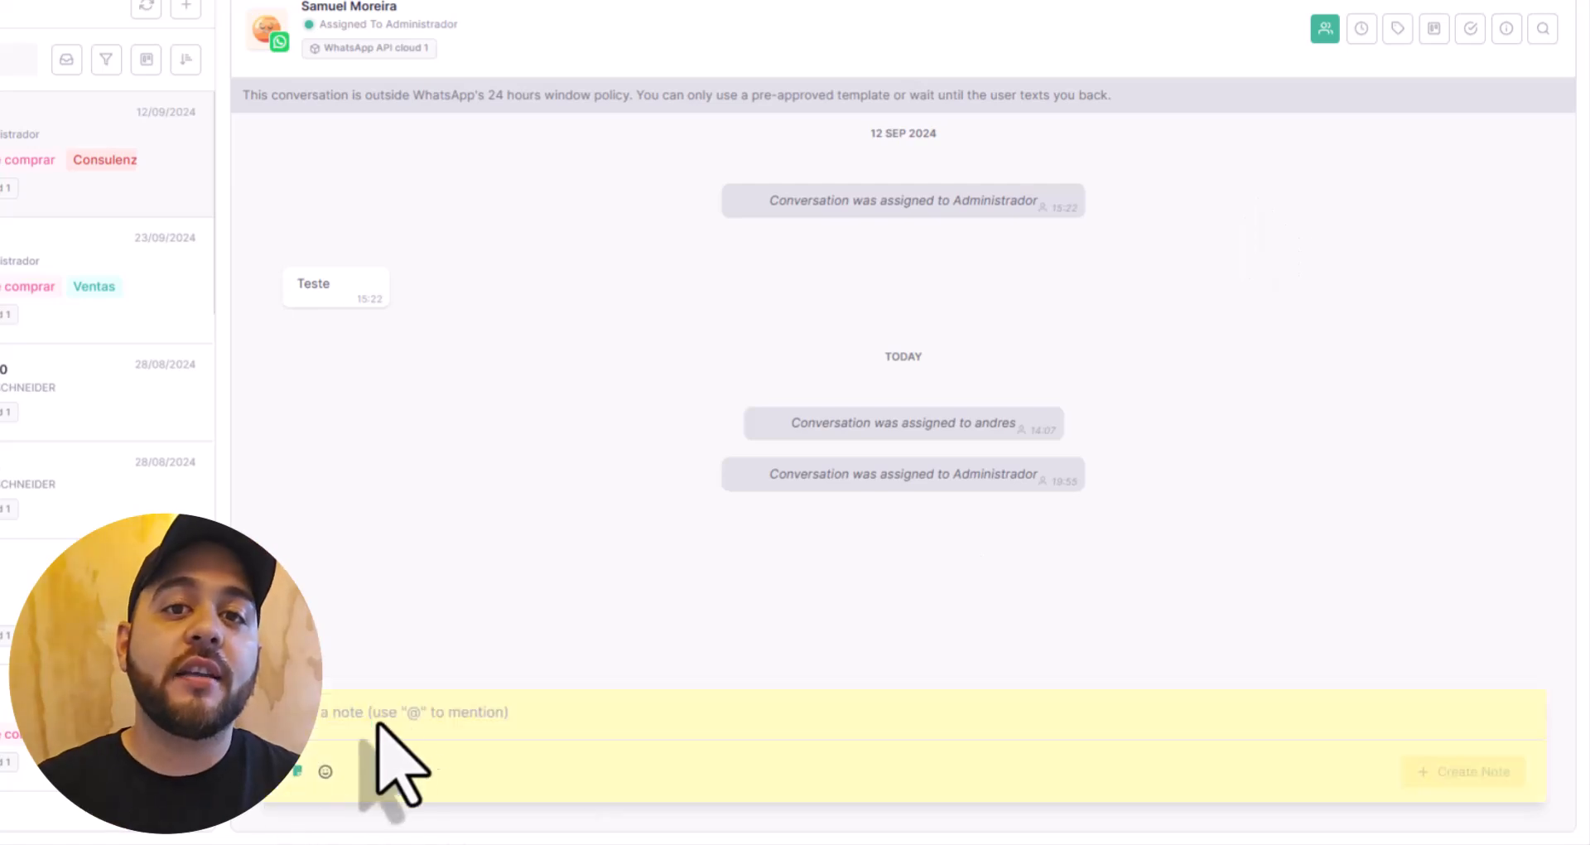
pyautogui.write('ministrador')
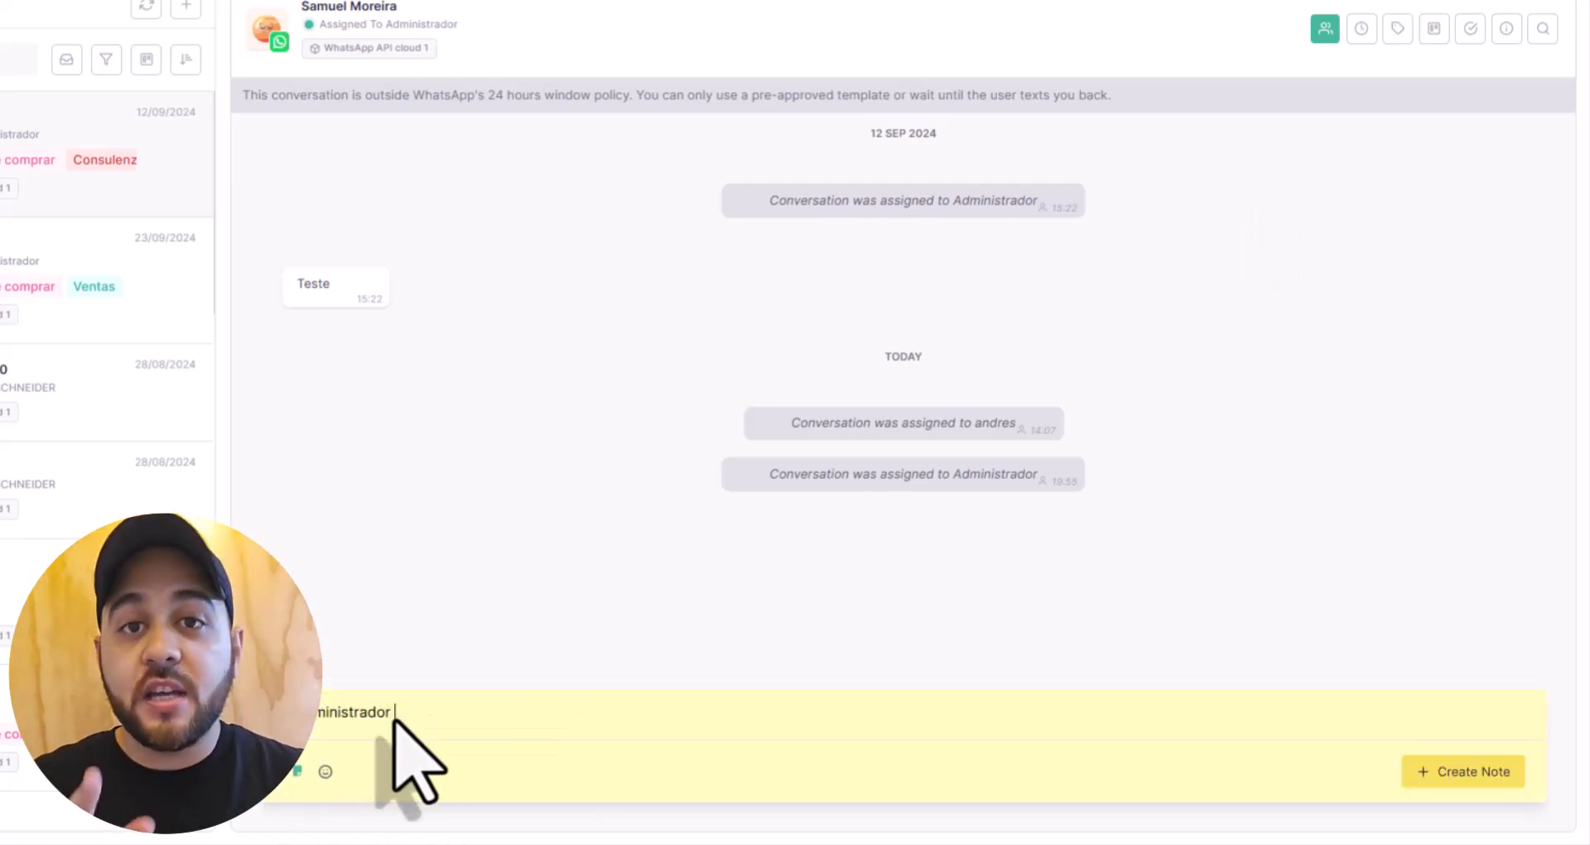
pyautogui.write('Please read')
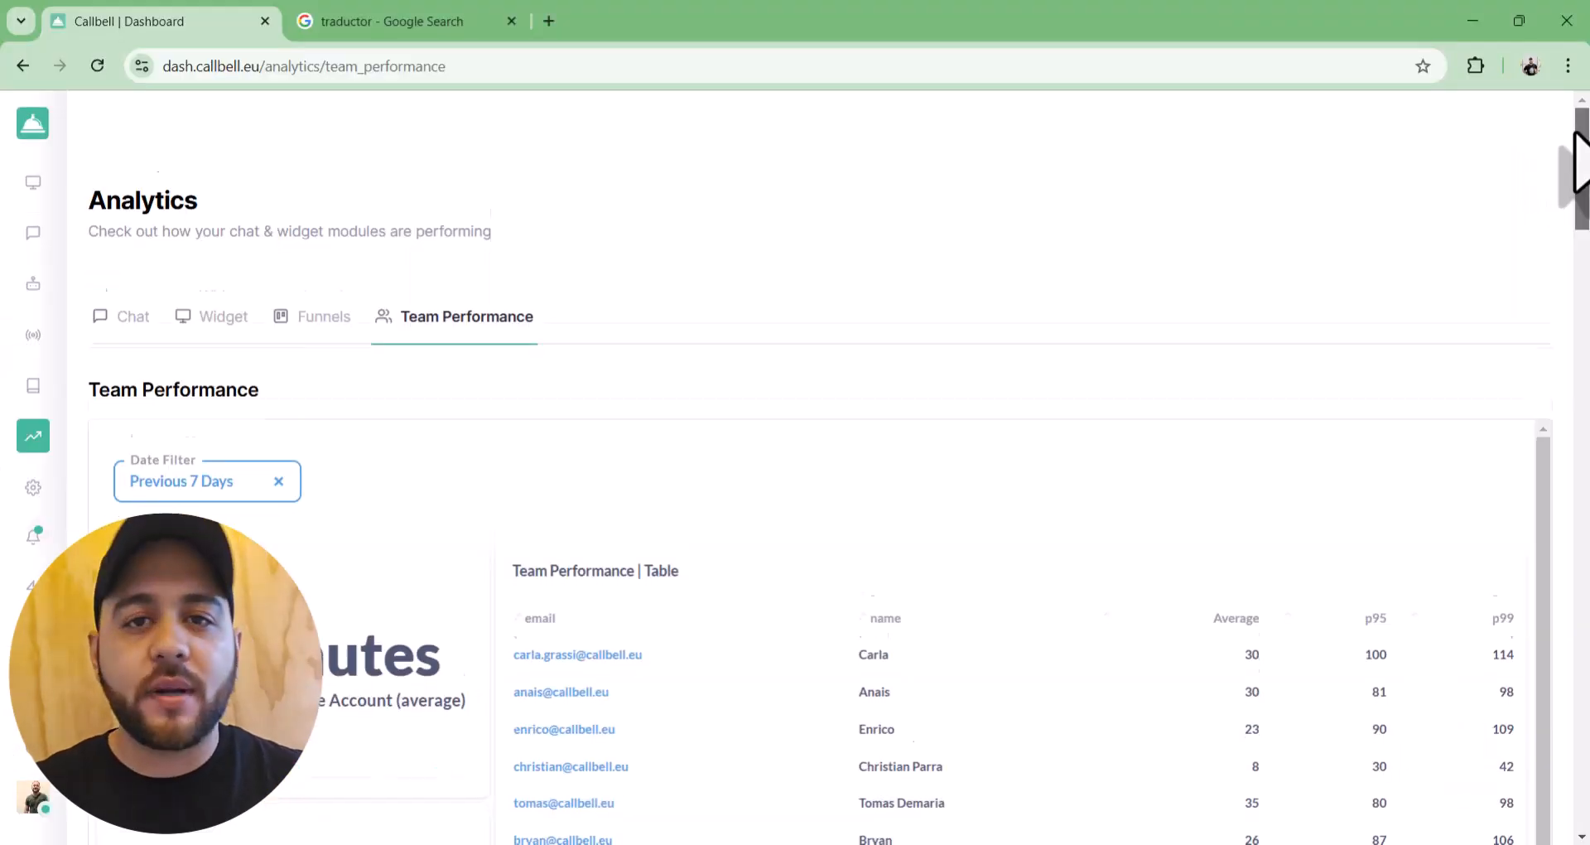
# - Scroll through the Team Performance response times, then switch on Enable Automatic Routing in Settings
pyautogui.scroll(-3)
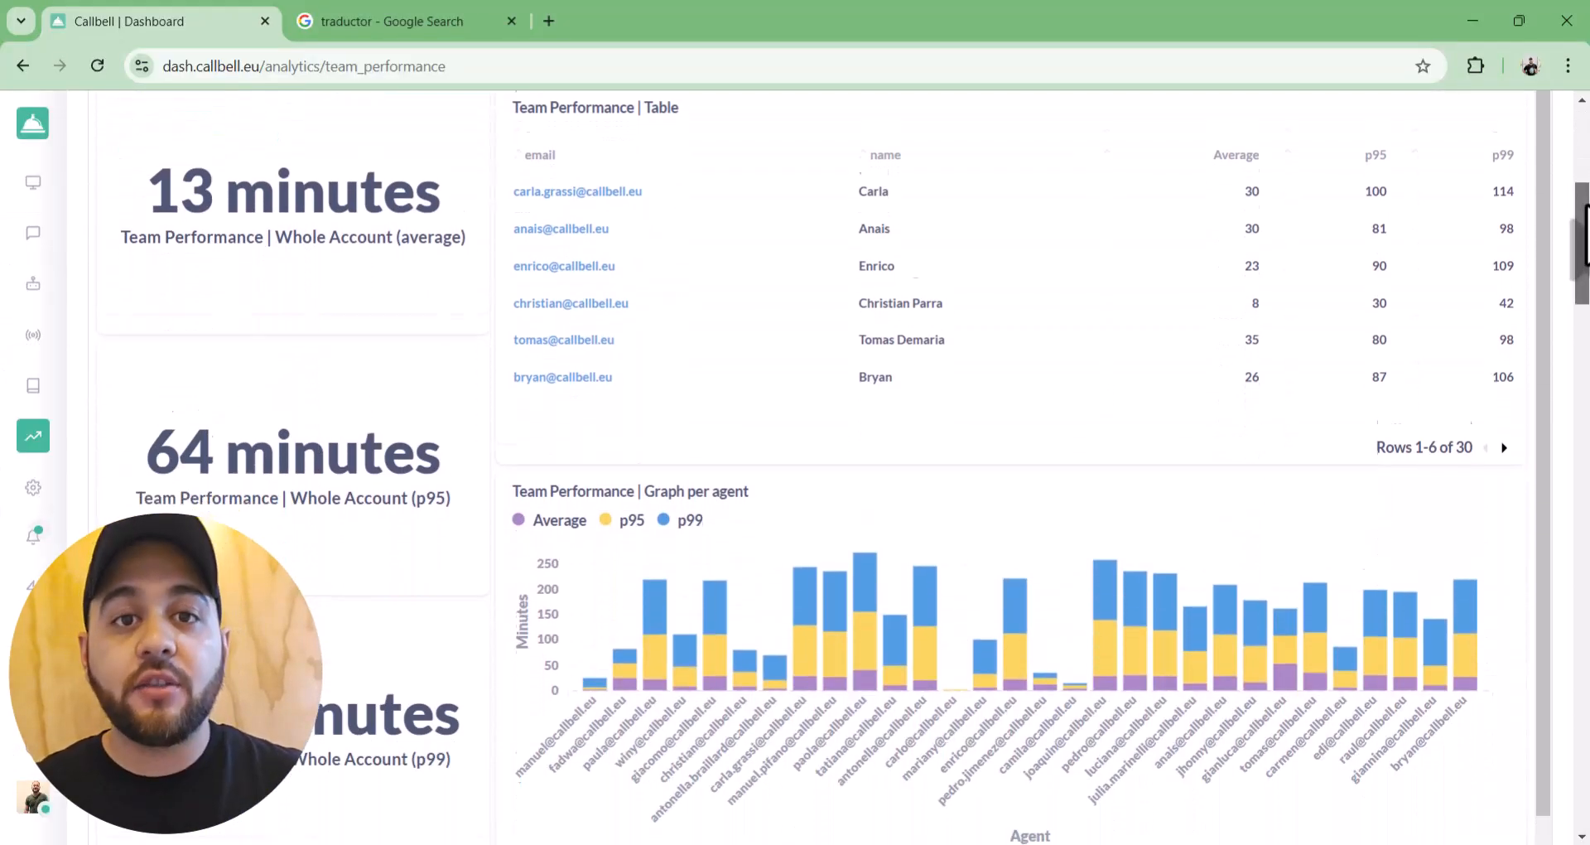
pyautogui.scroll(-3)
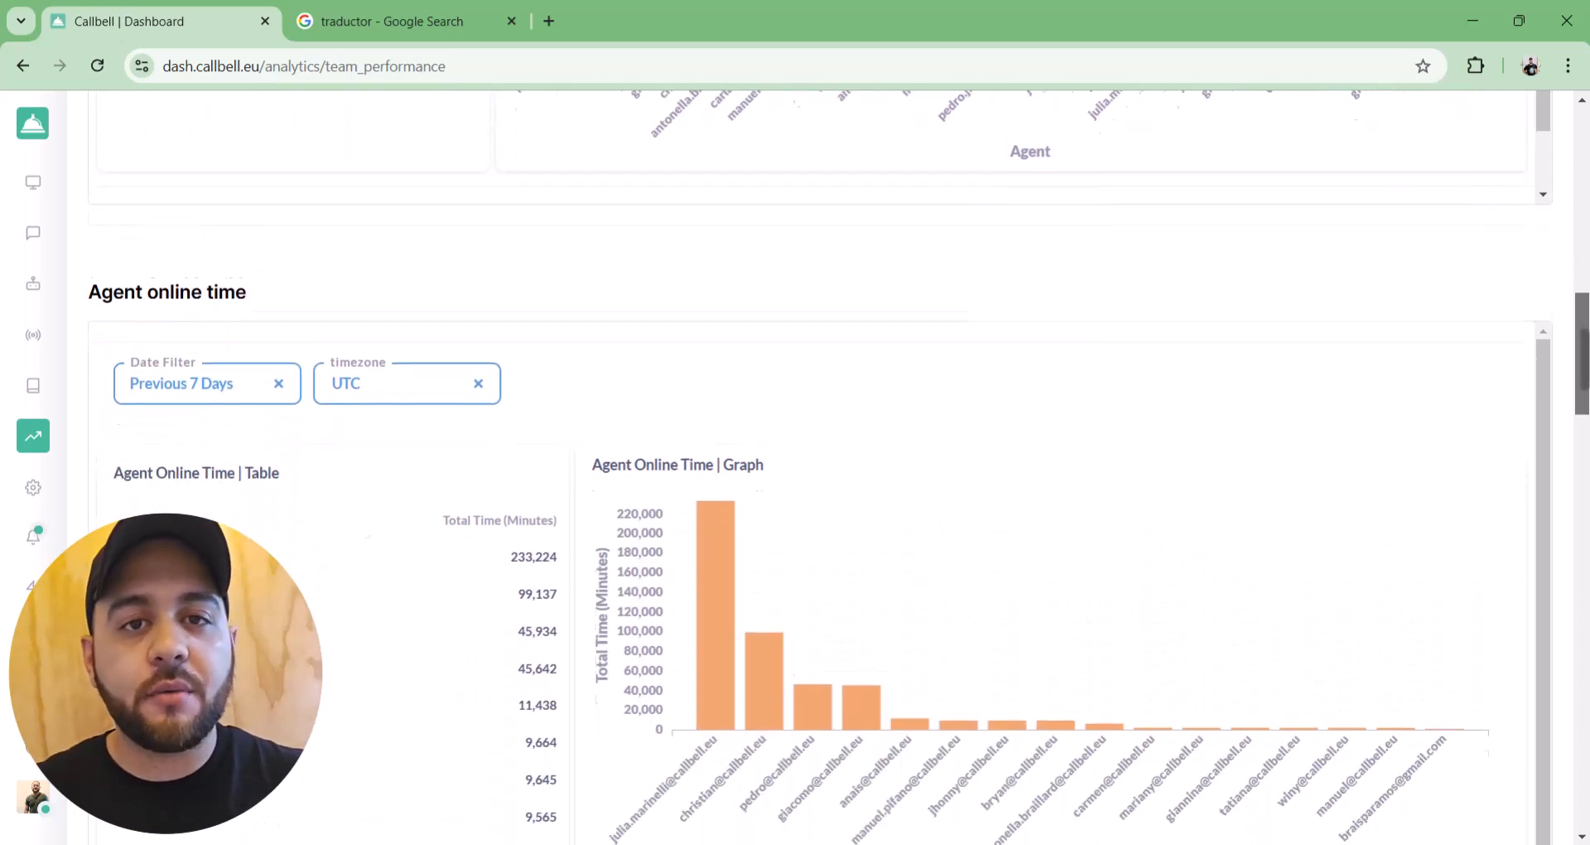
pyautogui.scroll(-3)
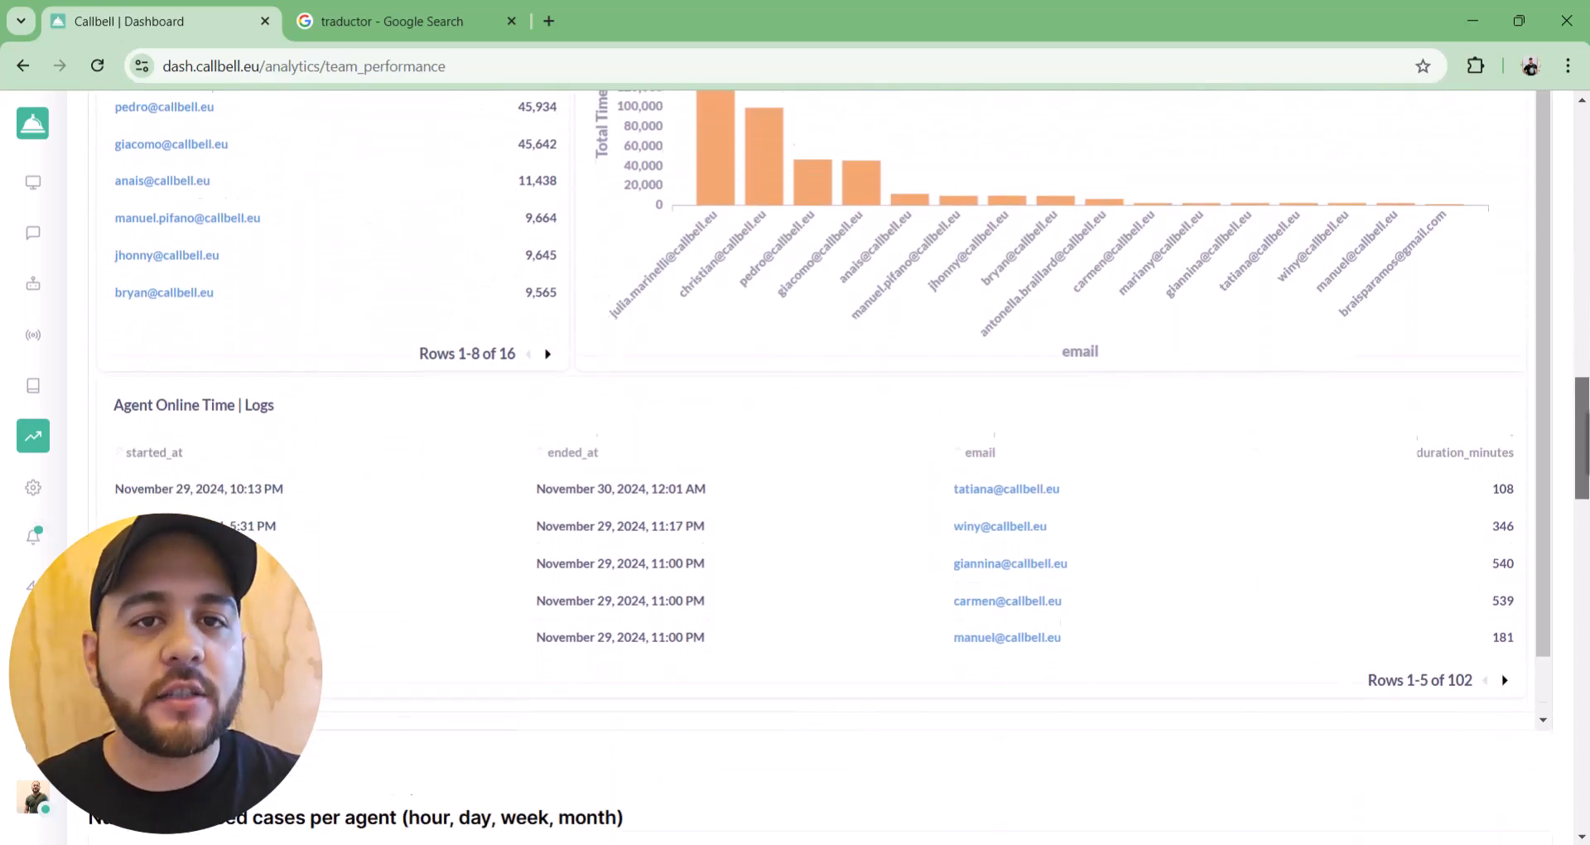
pyautogui.scroll(-3)
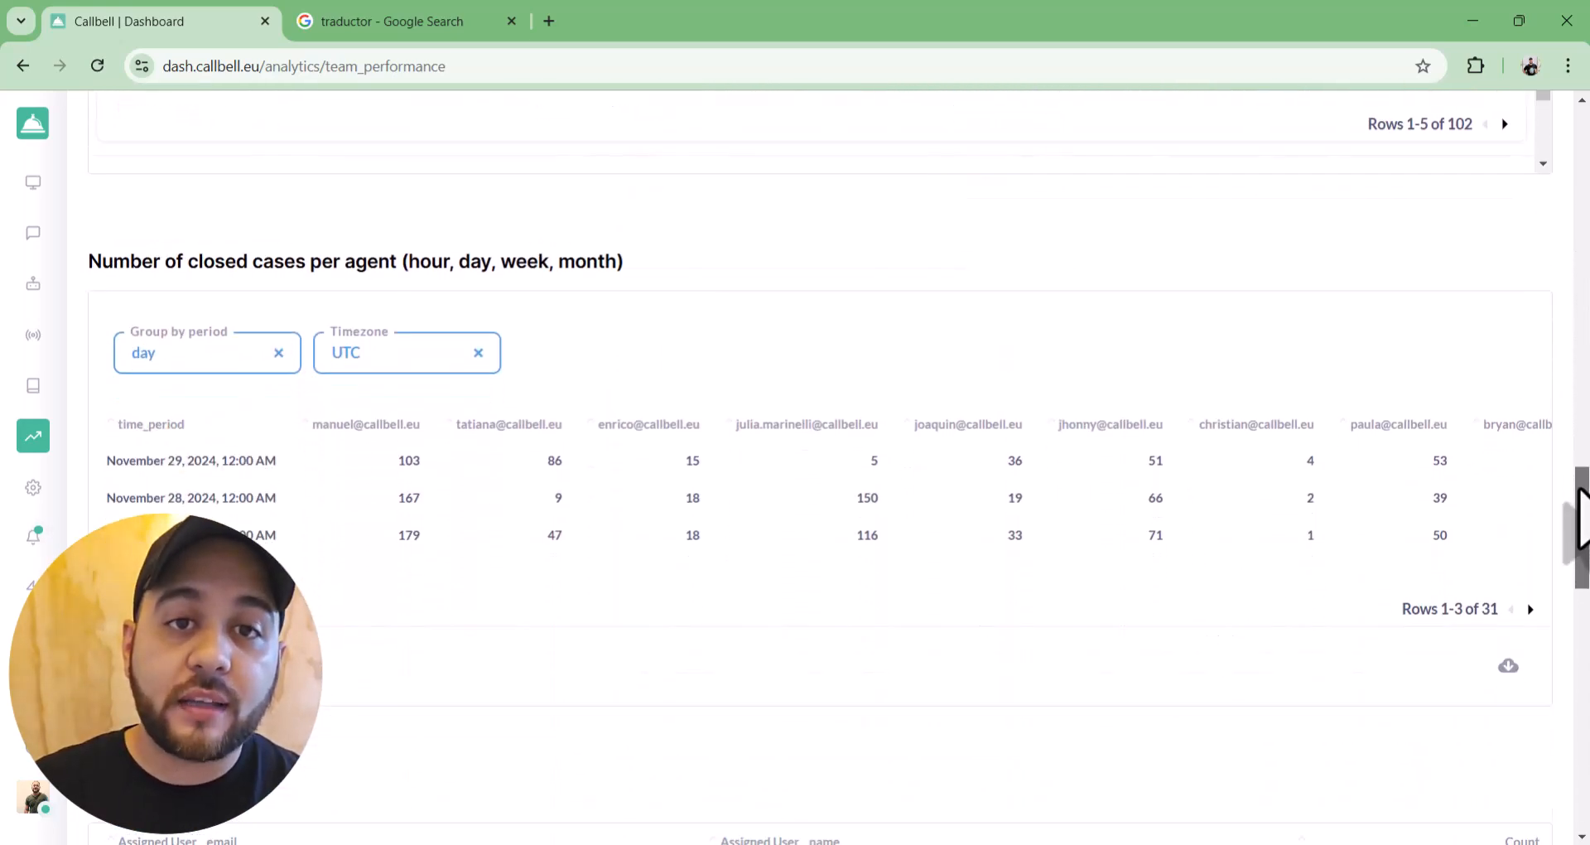
pyautogui.click(32, 487)
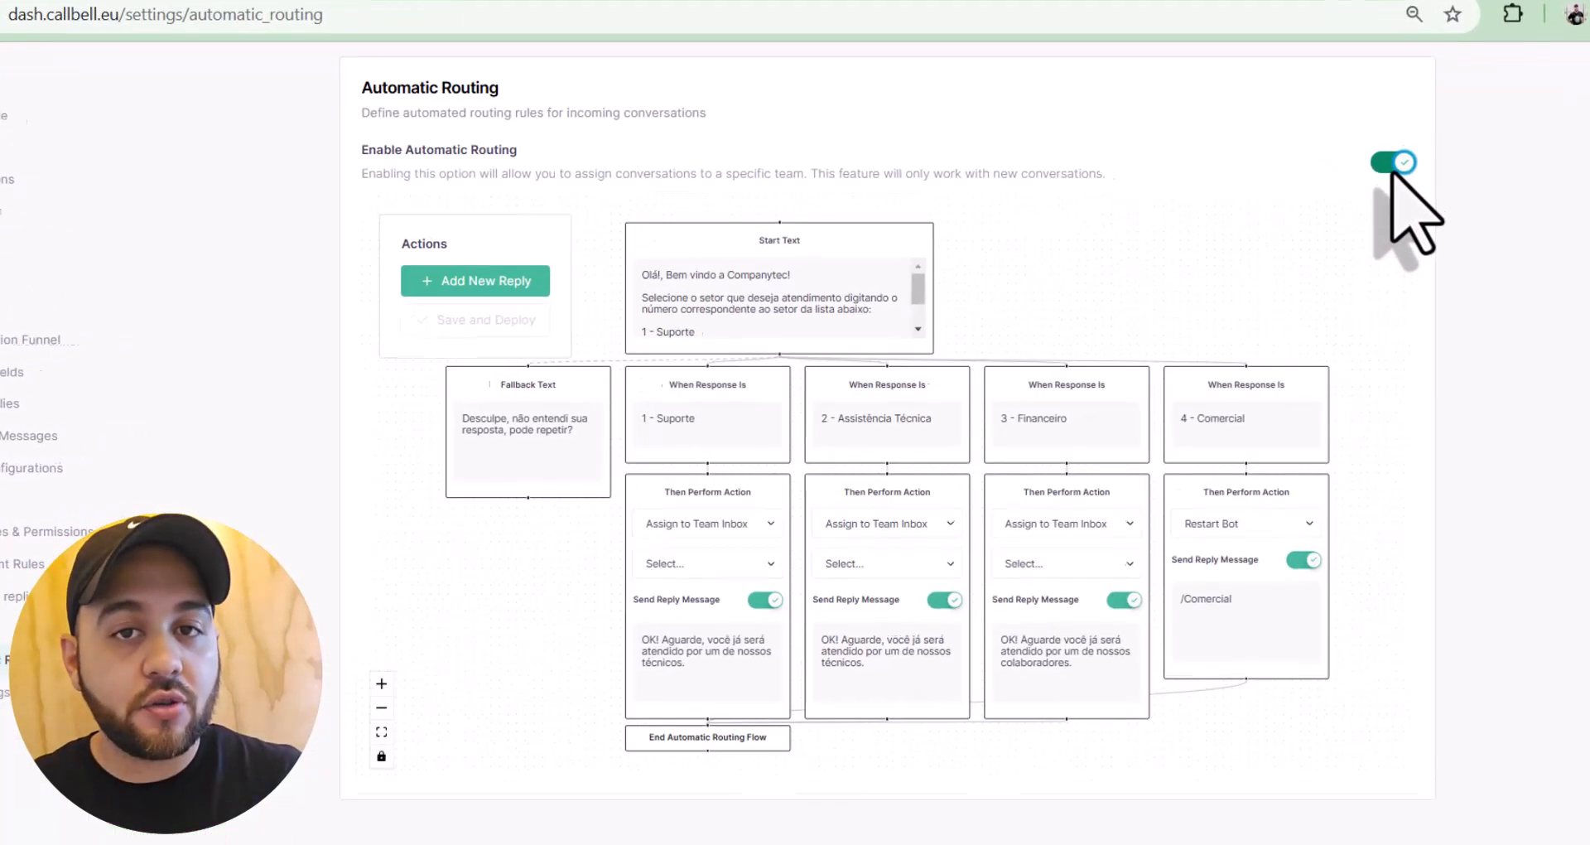
pyautogui.click(1394, 162)
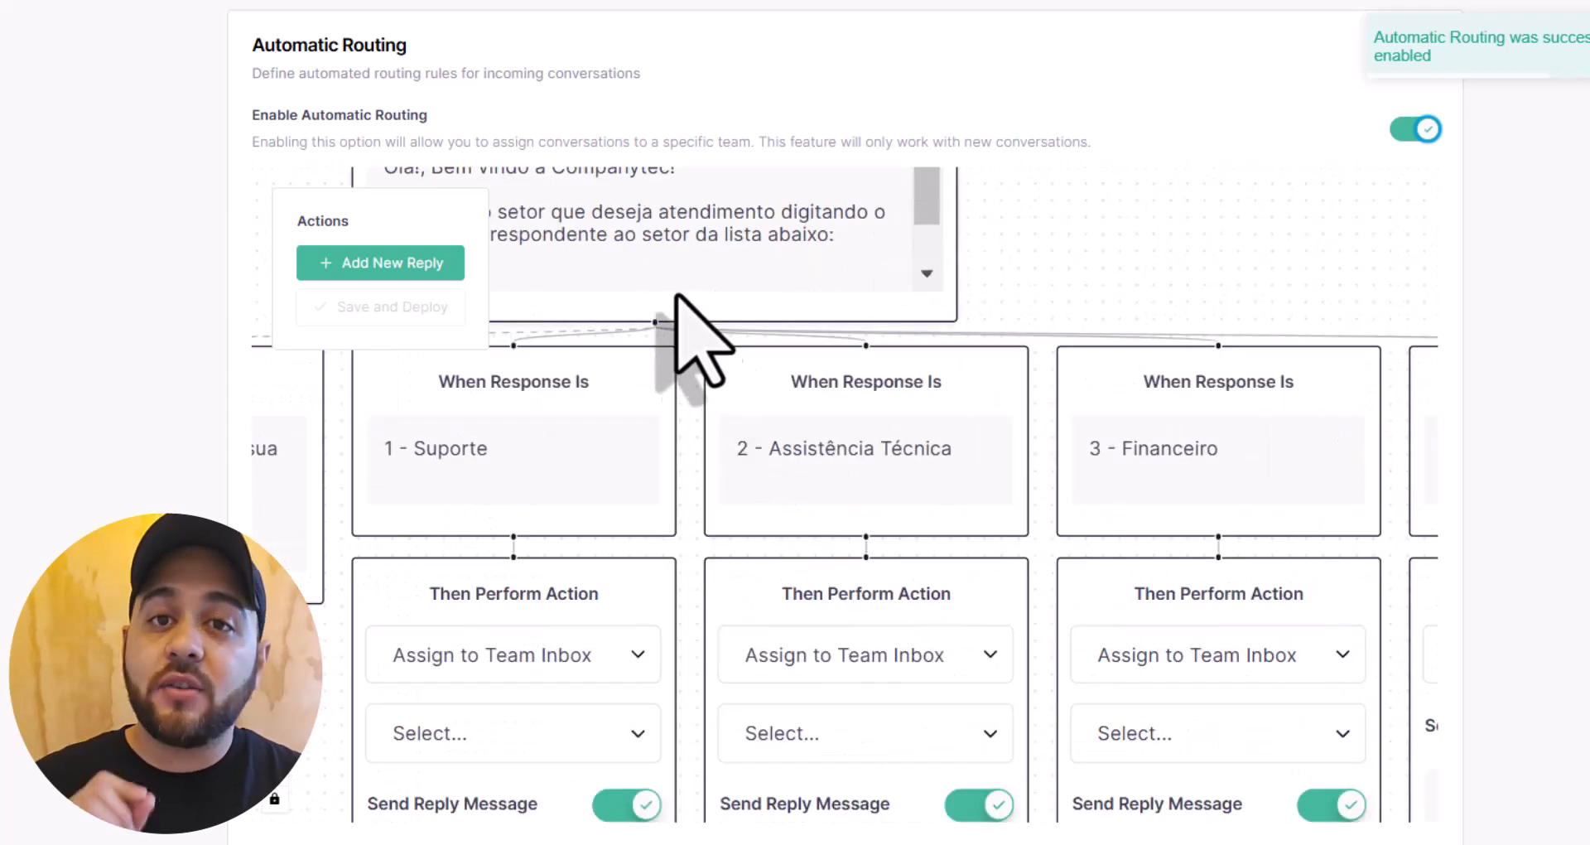